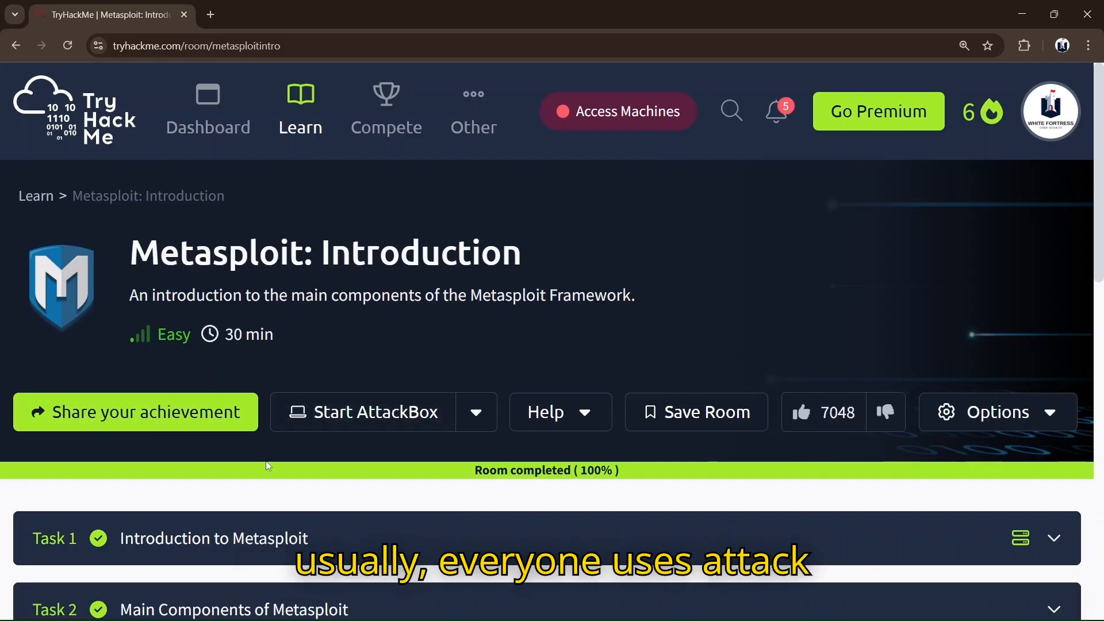
mouse_move(363, 436)
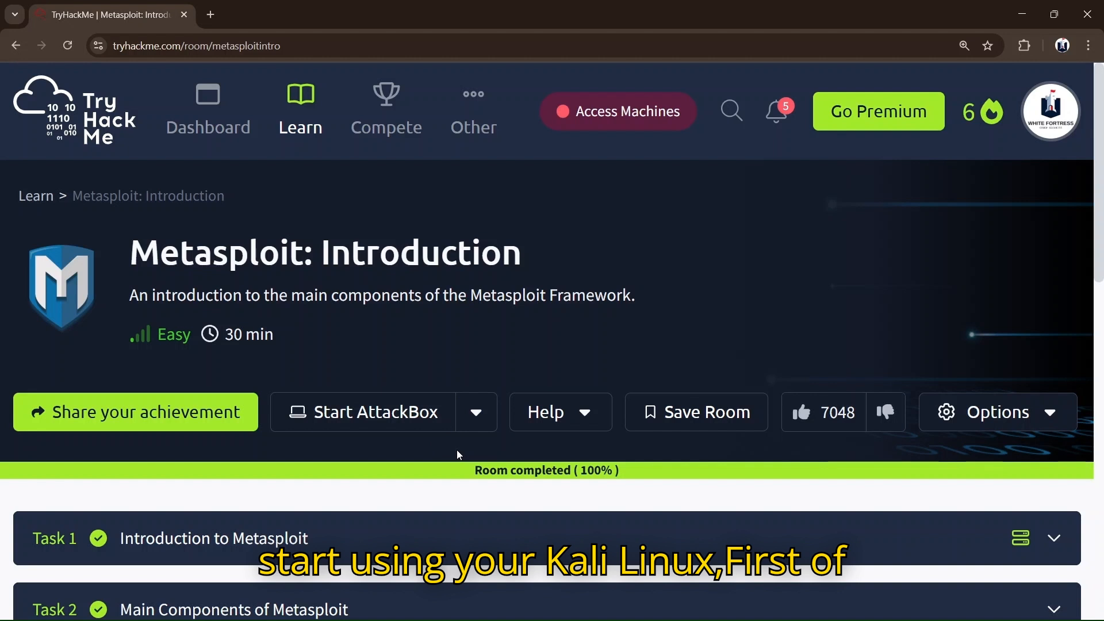
From the profile menu, go to Access and expand the VPN Server dropdown
left_click(1050, 111)
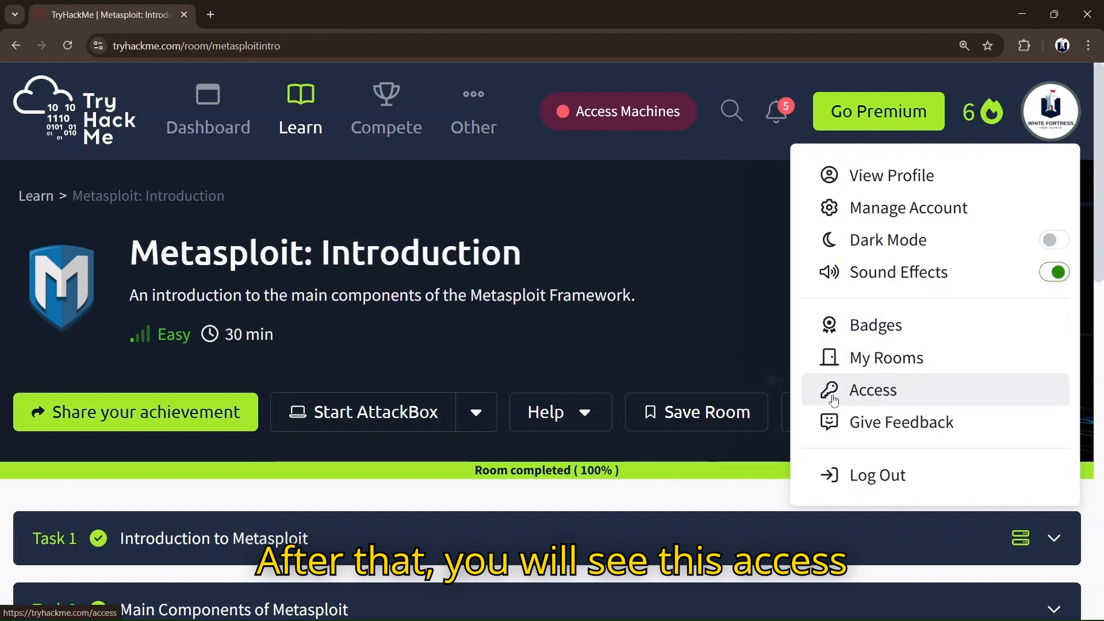
left_click(872, 390)
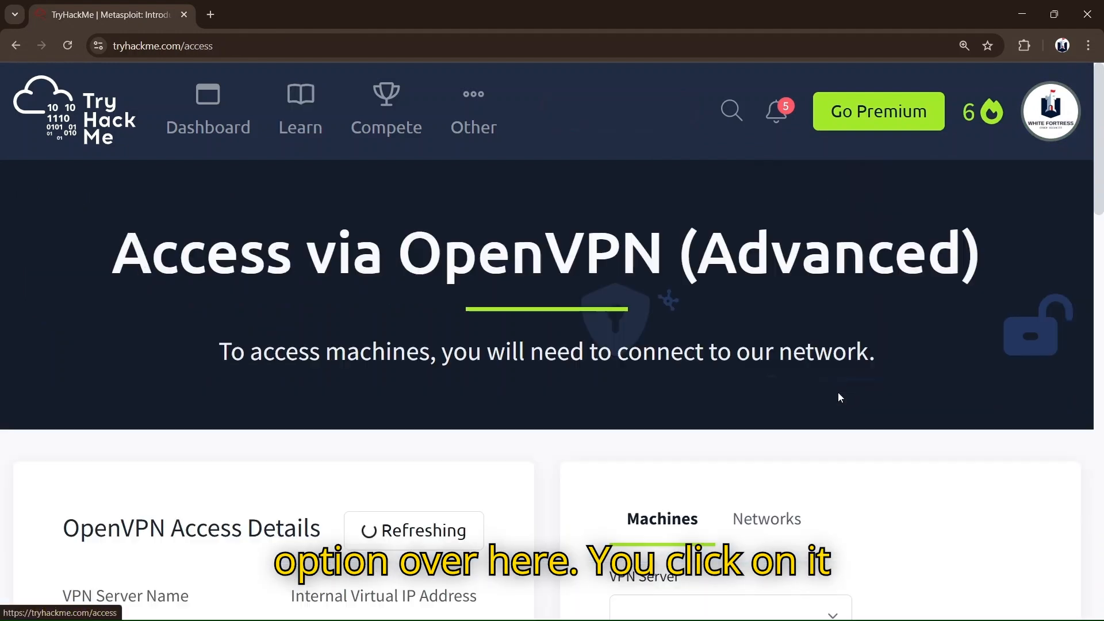
scroll("down", 3)
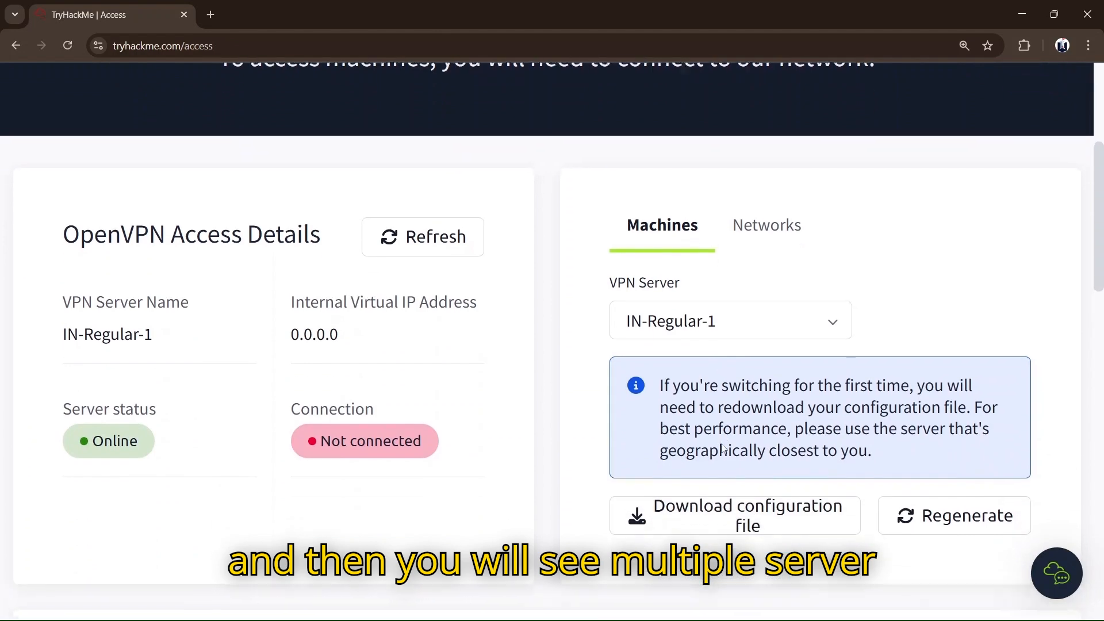
scroll("down", 3)
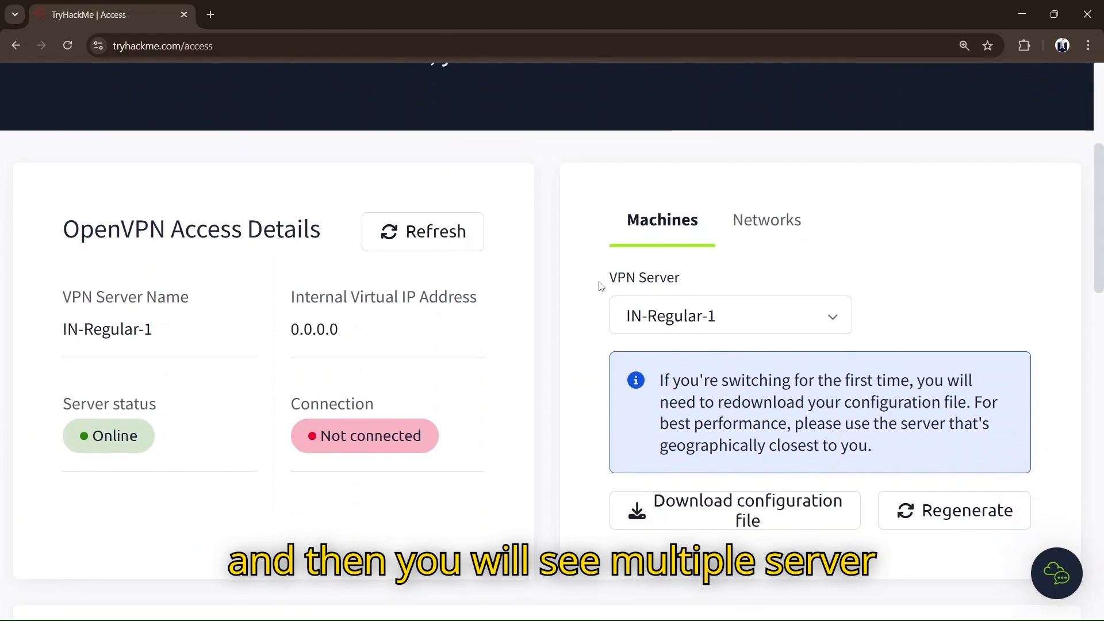
left_click(729, 316)
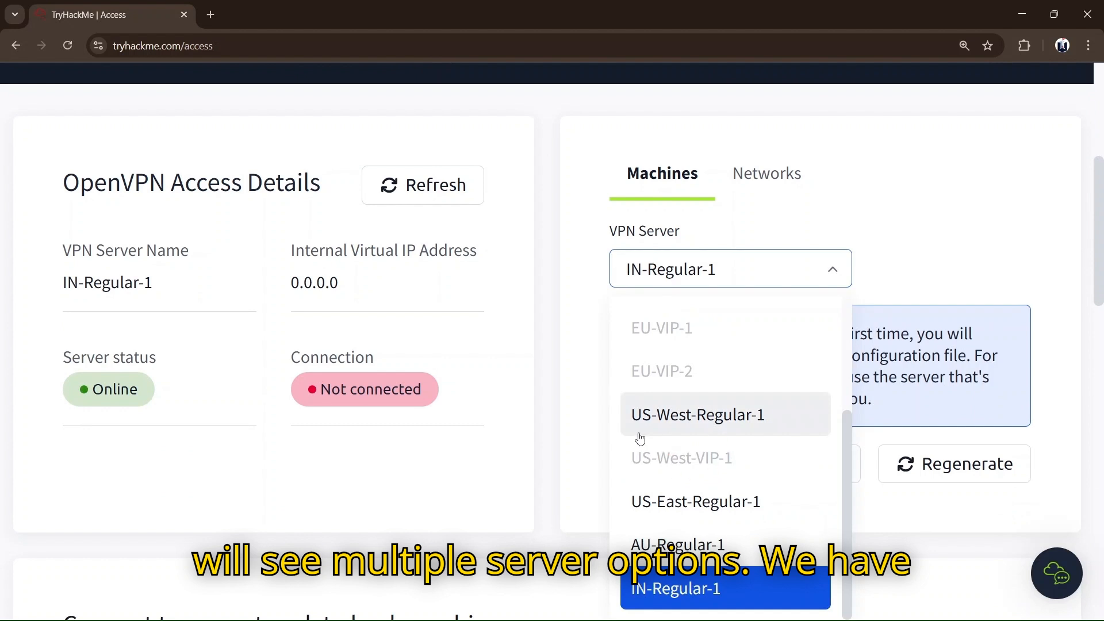
mouse_move(627, 502)
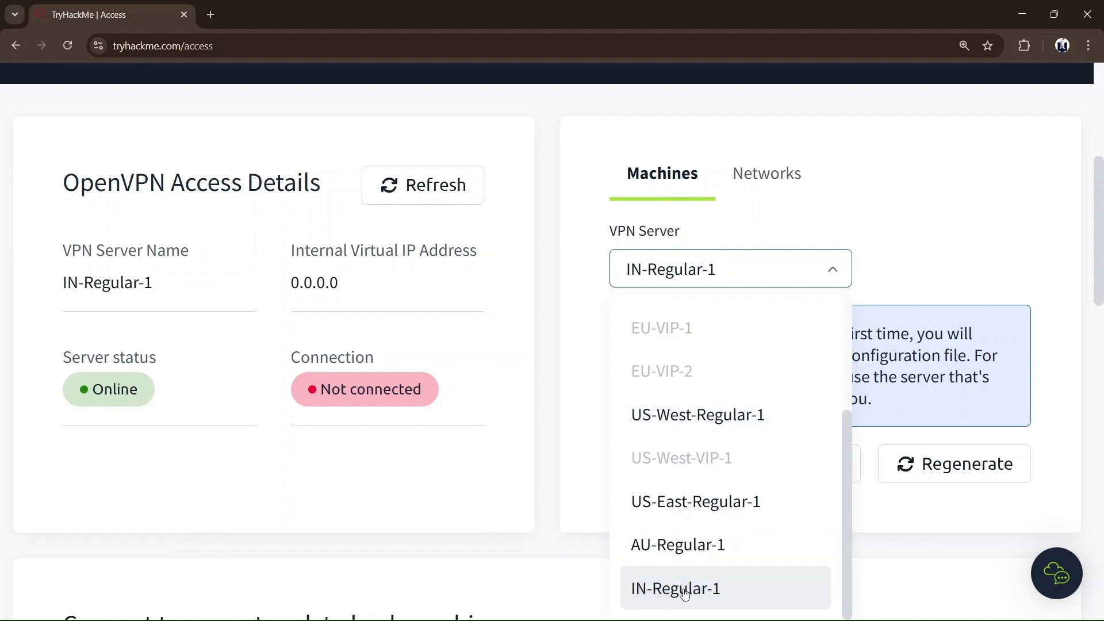
Keep IN-Regular-1 as the server and download its .ovpn configuration file
left_click(675, 588)
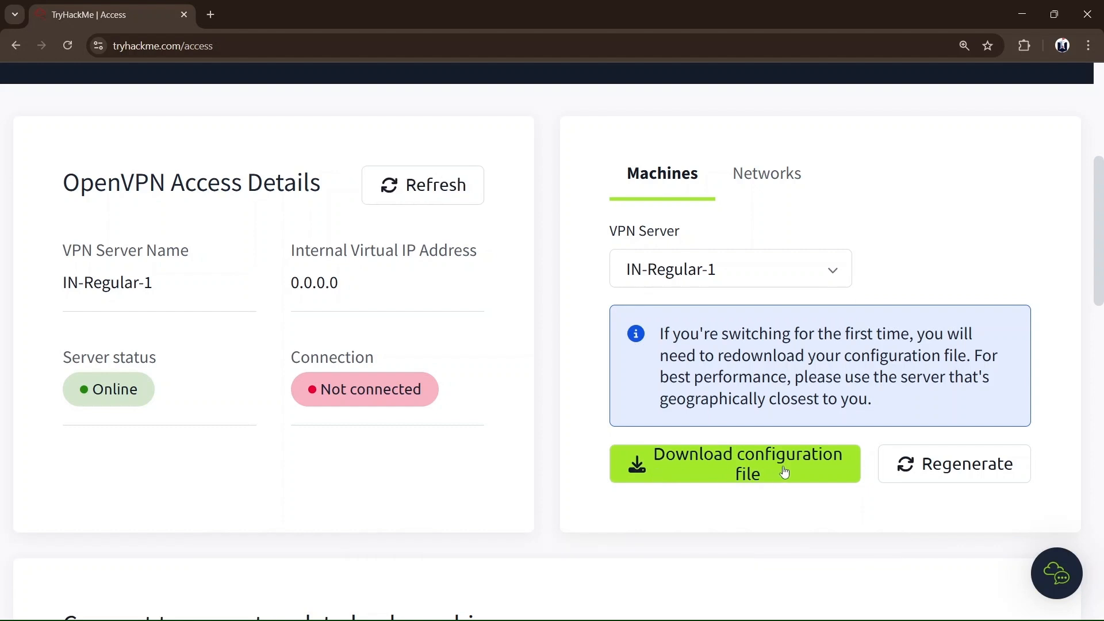
left_click(735, 463)
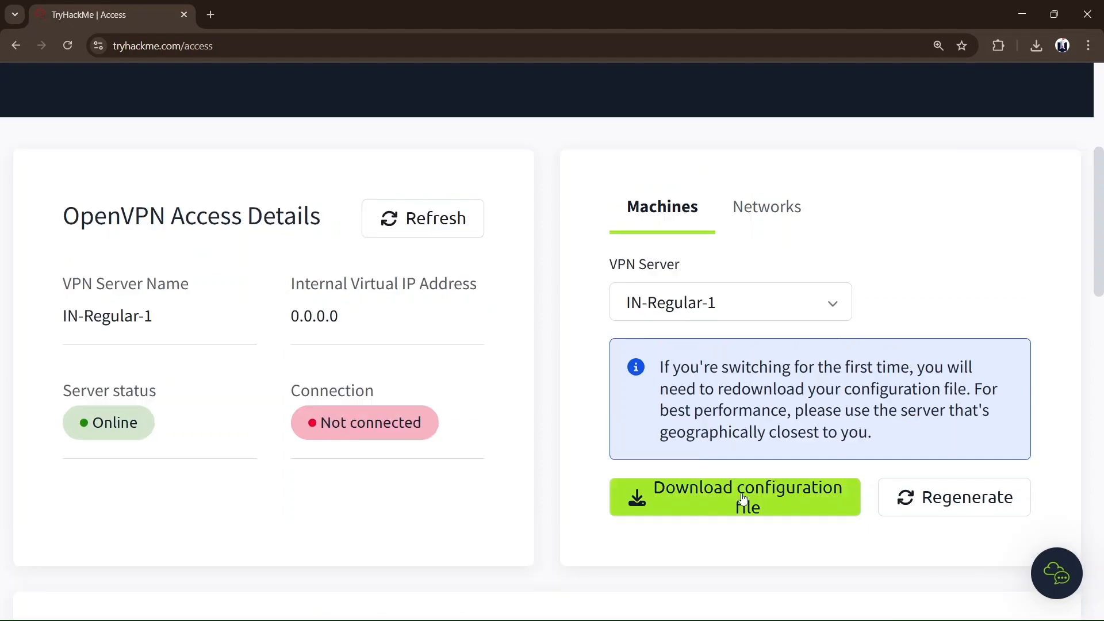
left_click(734, 496)
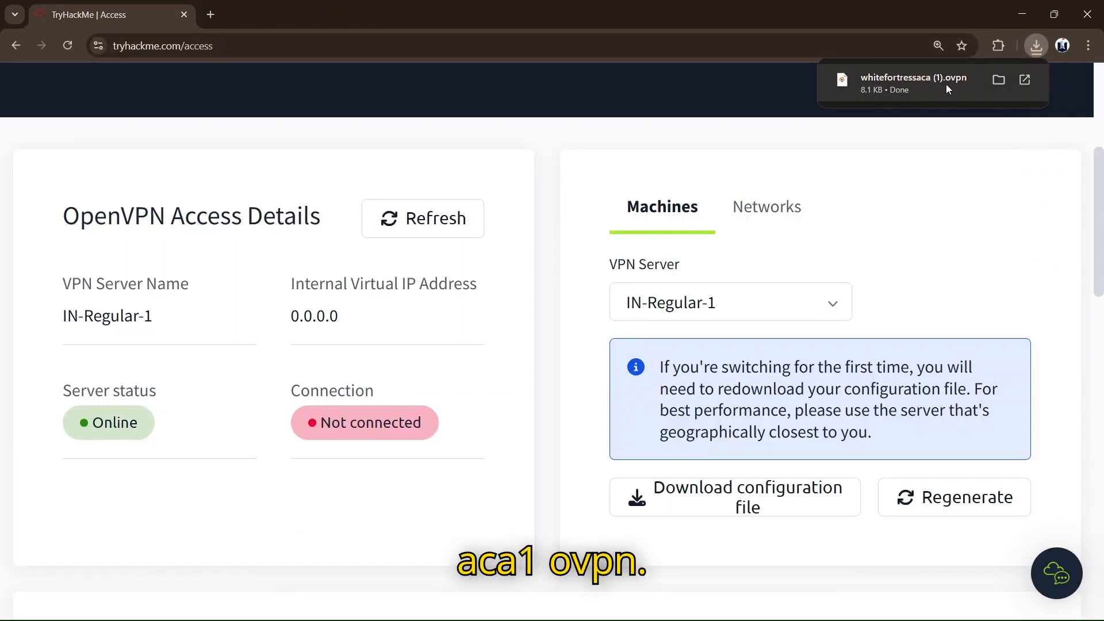
mouse_move(918, 85)
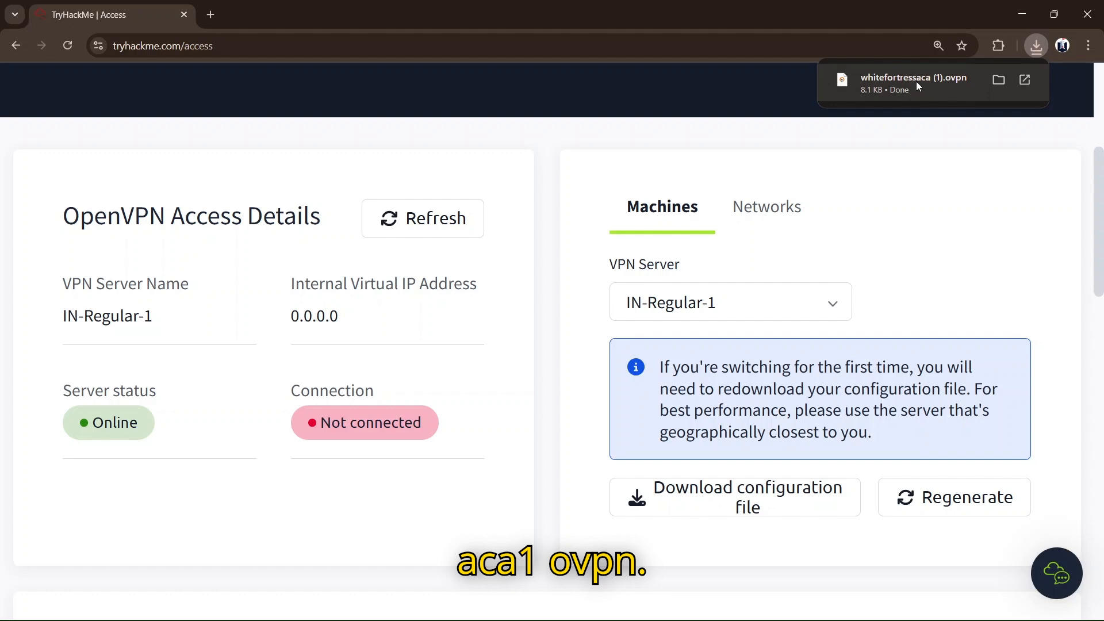
mouse_move(919, 200)
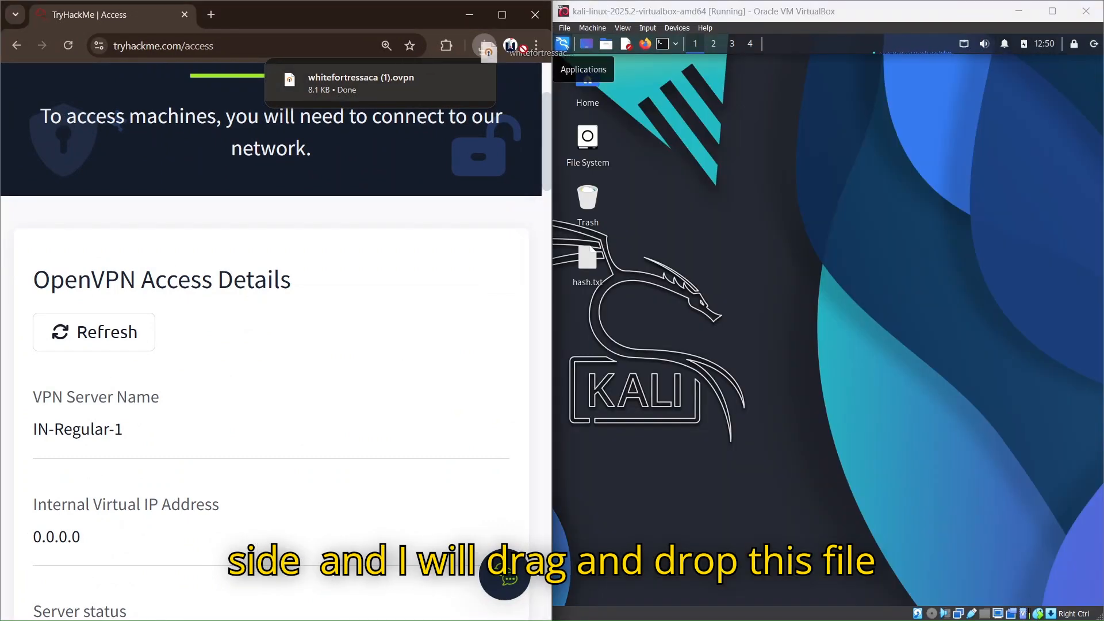
Copy the .ovpn file onto the Kali desktop, list it, and run openvpn with whitefortressaca.ovpn
left_click_drag(489, 50, 706, 137)
type("cd Desktop")
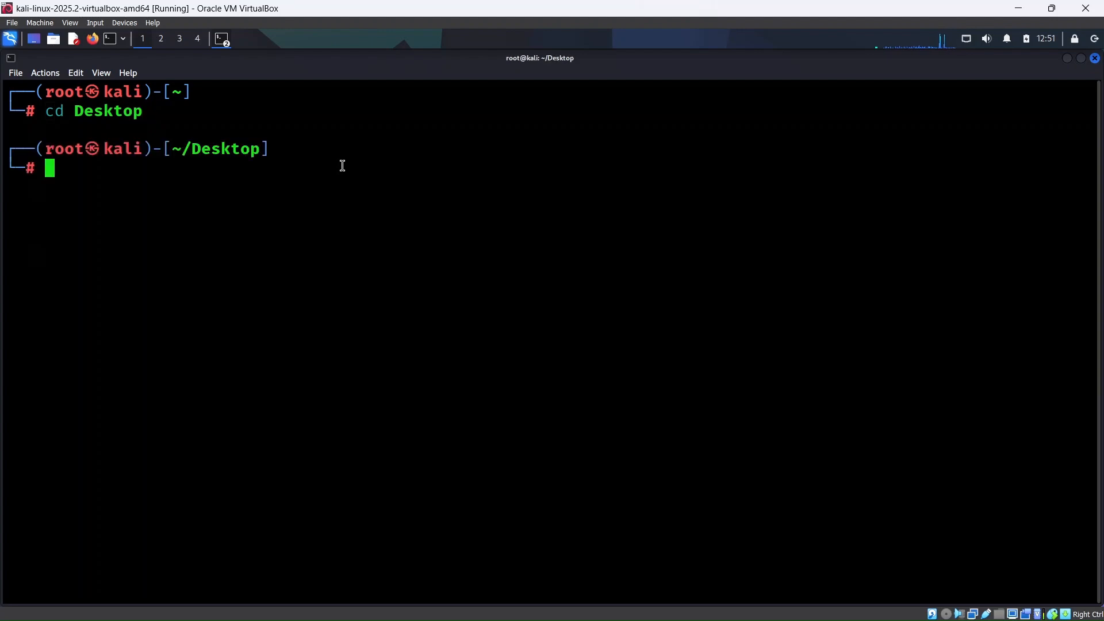
type("ls")
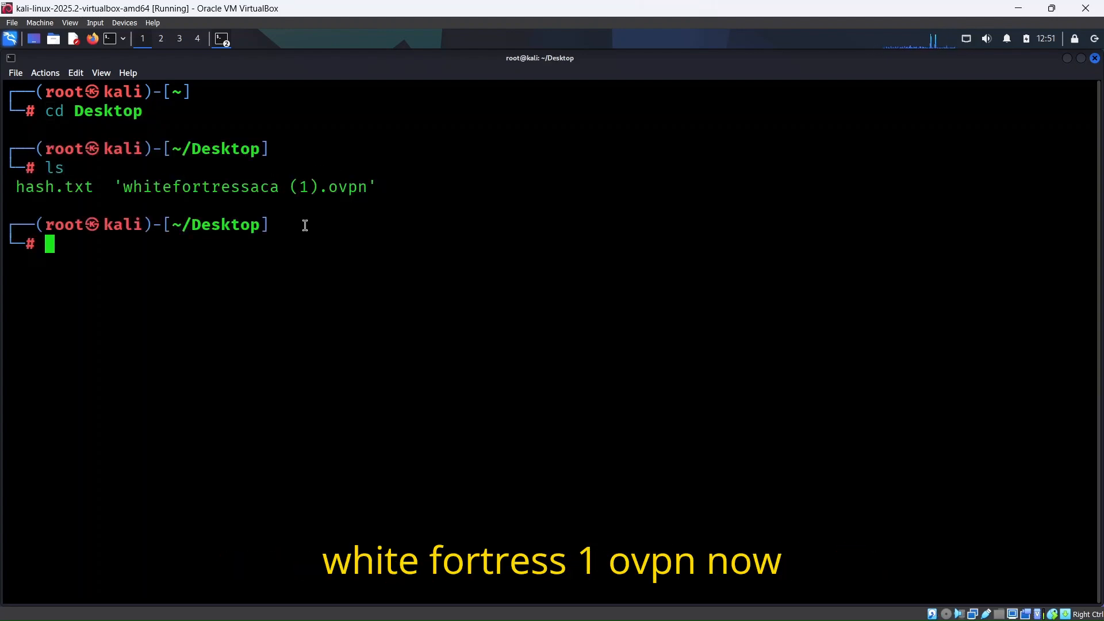
type("openvpn --help |grep \"disable\"")
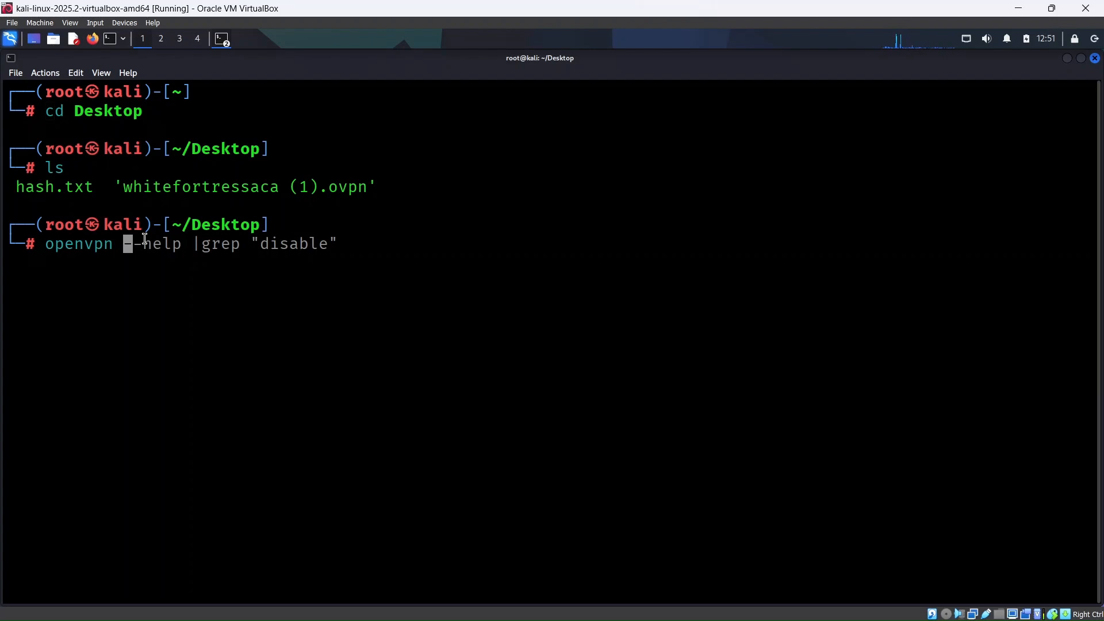
type("whitefortressaca.ovpn")
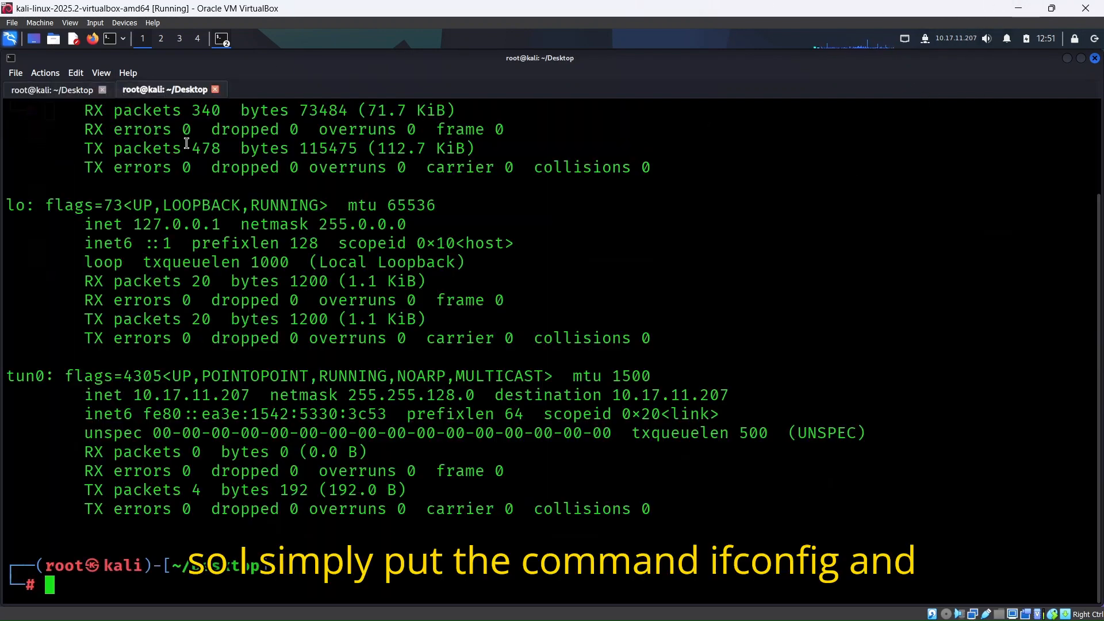
double_click(27, 376)
type("cd")
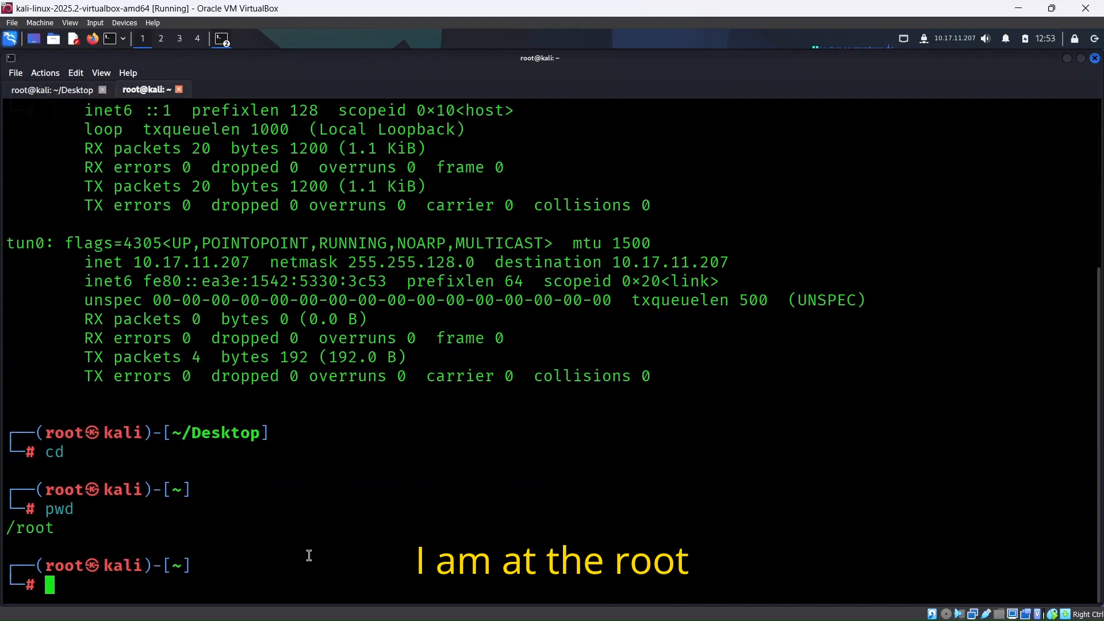
In the root home terminal, check openvpn's help for options containing 'disable'
type("openvpn --help |grep \"disable\"")
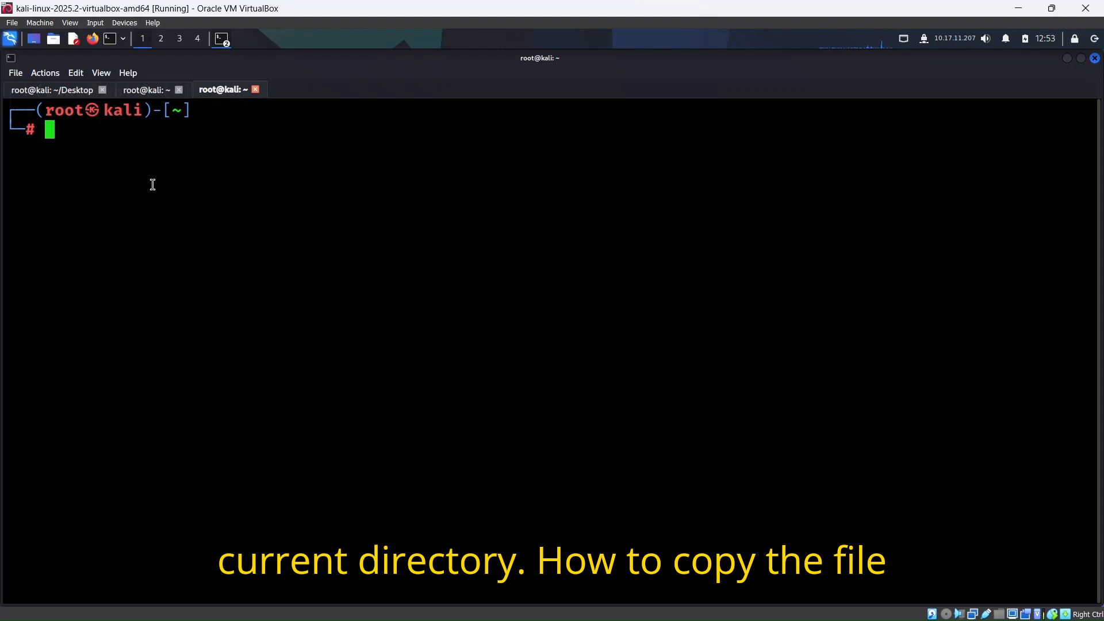
Copy whitefortressaca (1).ovpn from Desktop into the root home directory and list it
type("cp Desktop/whitefortressaca.ovpn .")
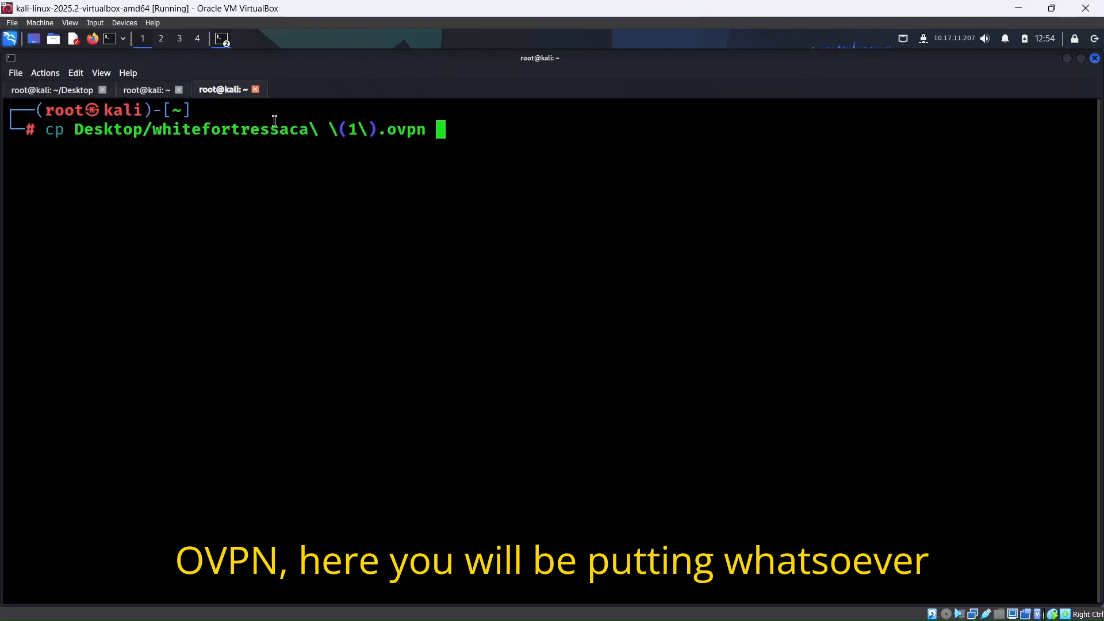
double_click(195, 129)
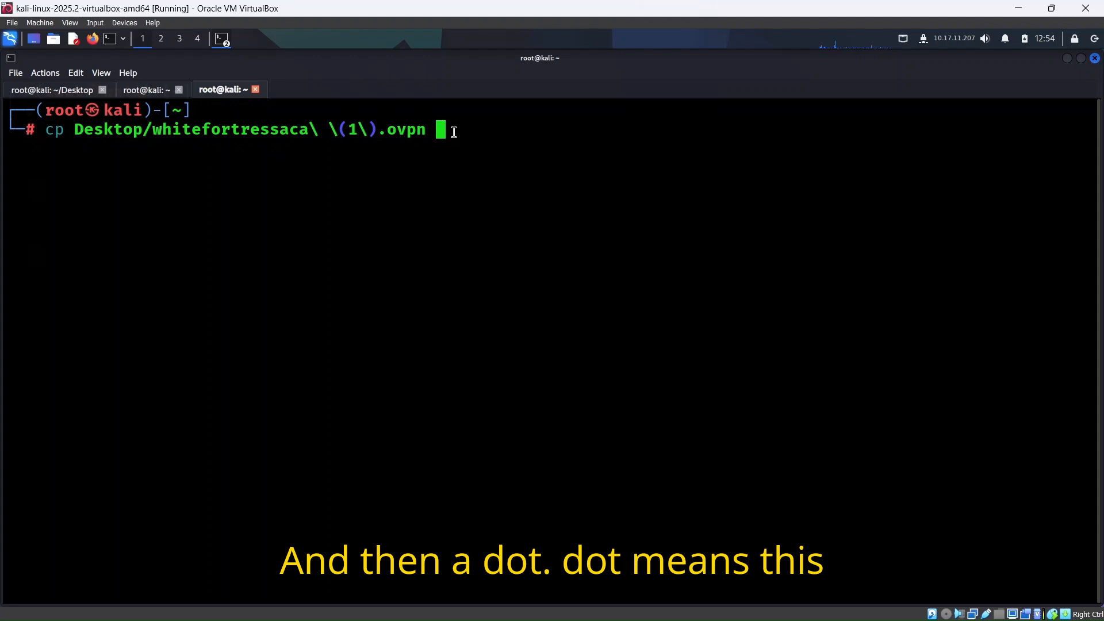
type(".")
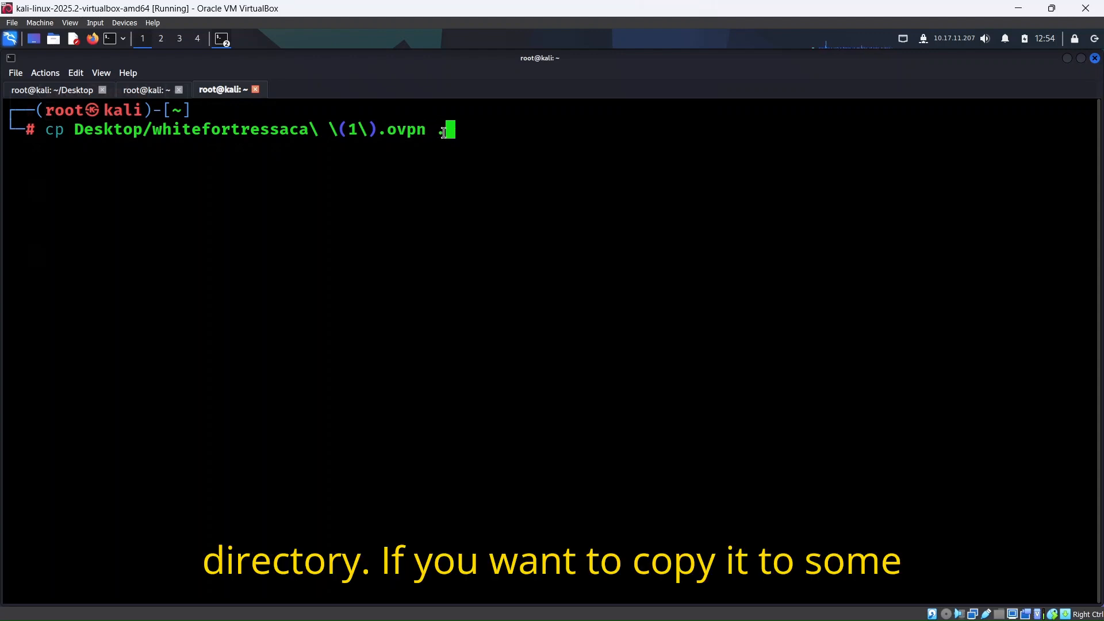
type(".")
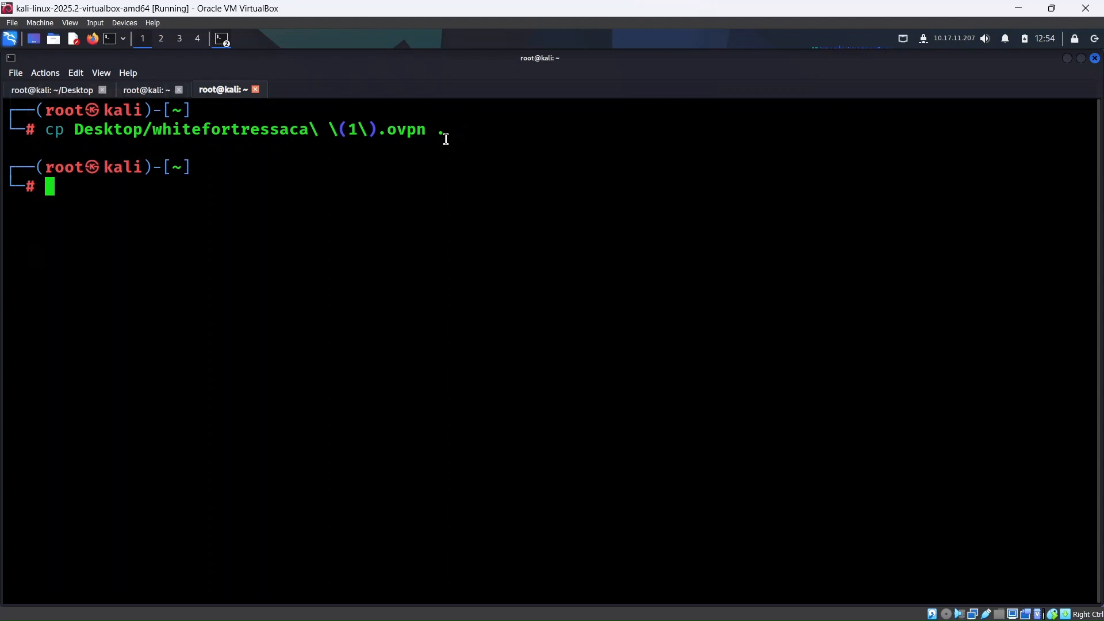
type("ls")
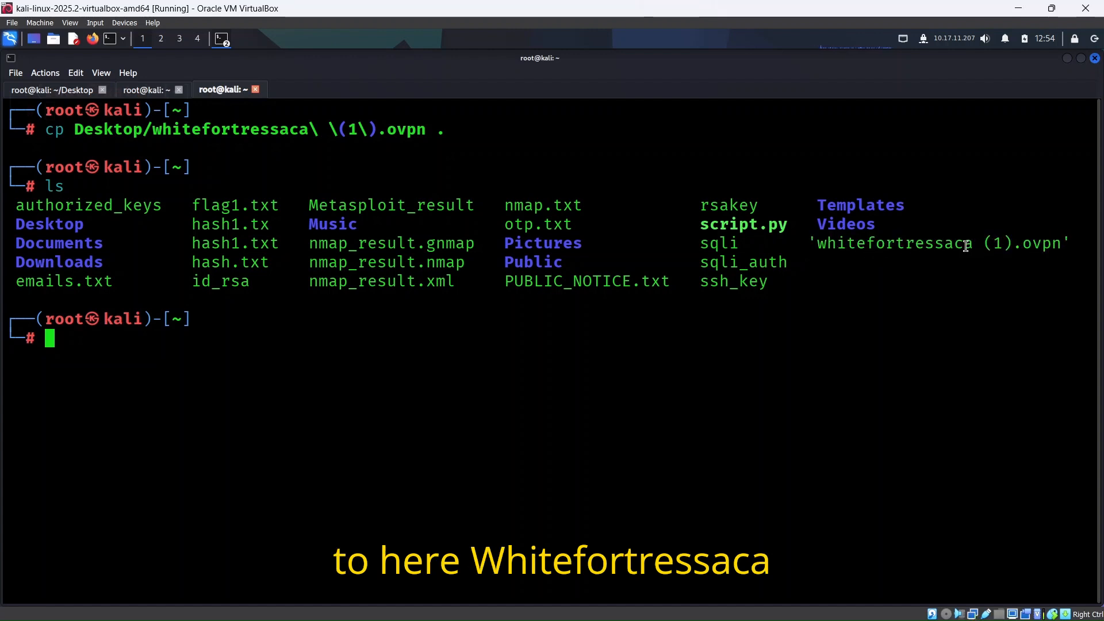
mouse_move(923, 279)
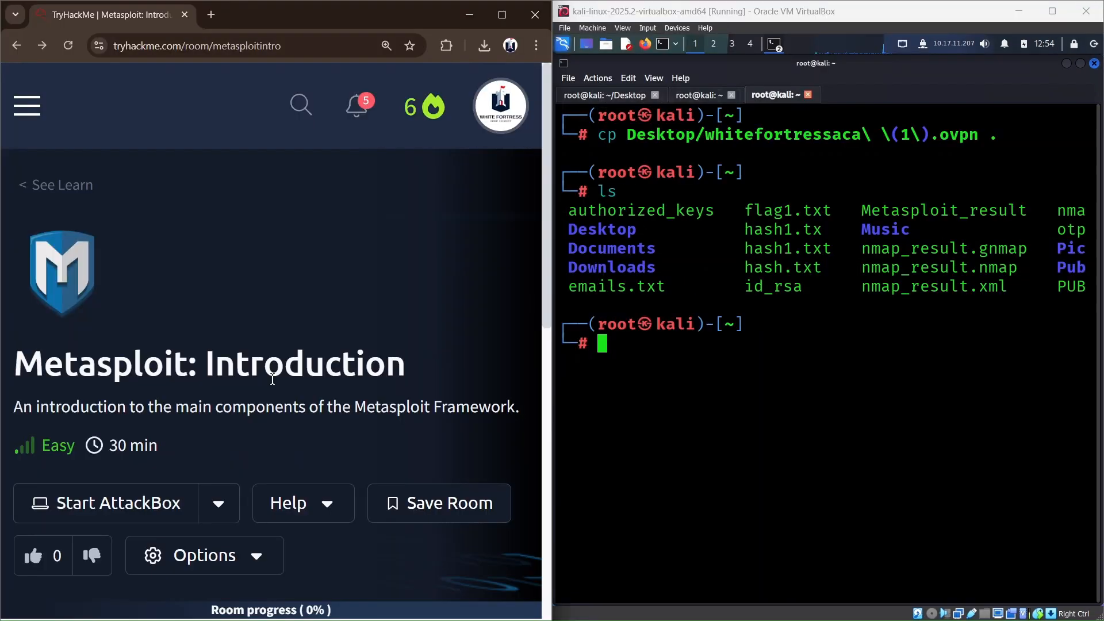
Scroll down the Metasploit: Introduction room page to review its progress
scroll("down", 3)
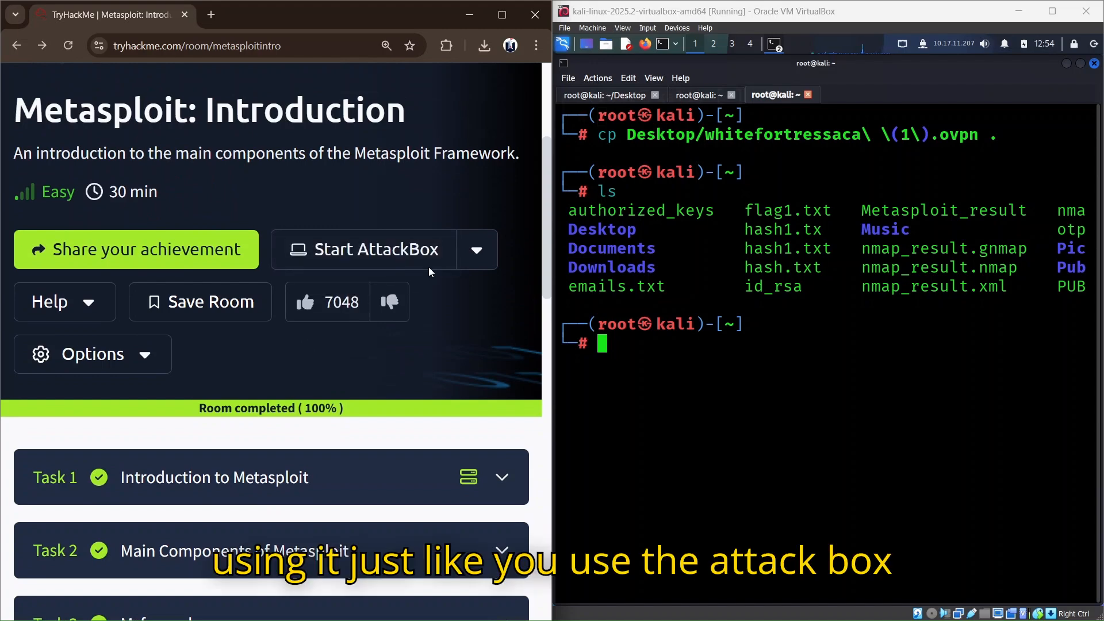
scroll("down", 3)
type("sudo ")
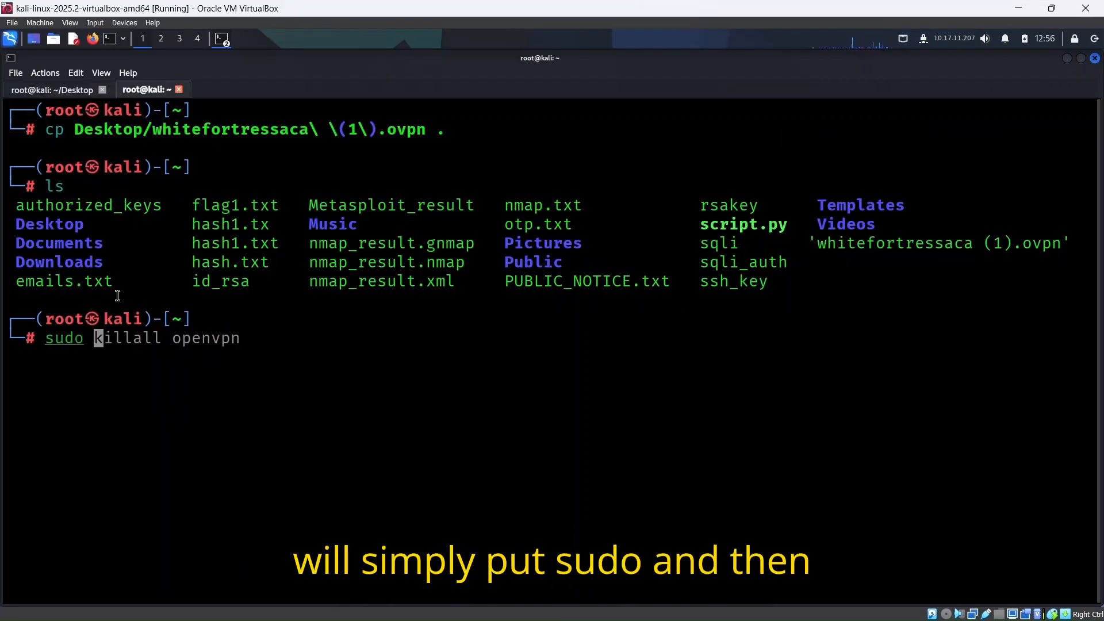
Start openvpn with the whitefortressaca (1).ovpn configuration file
type("open")
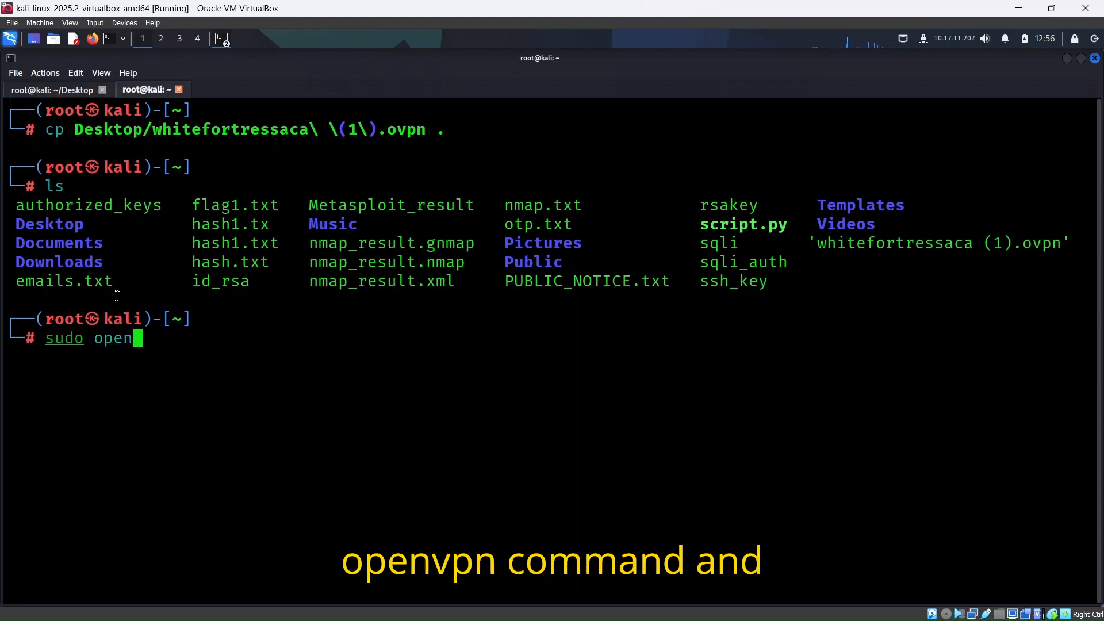
type("vpn")
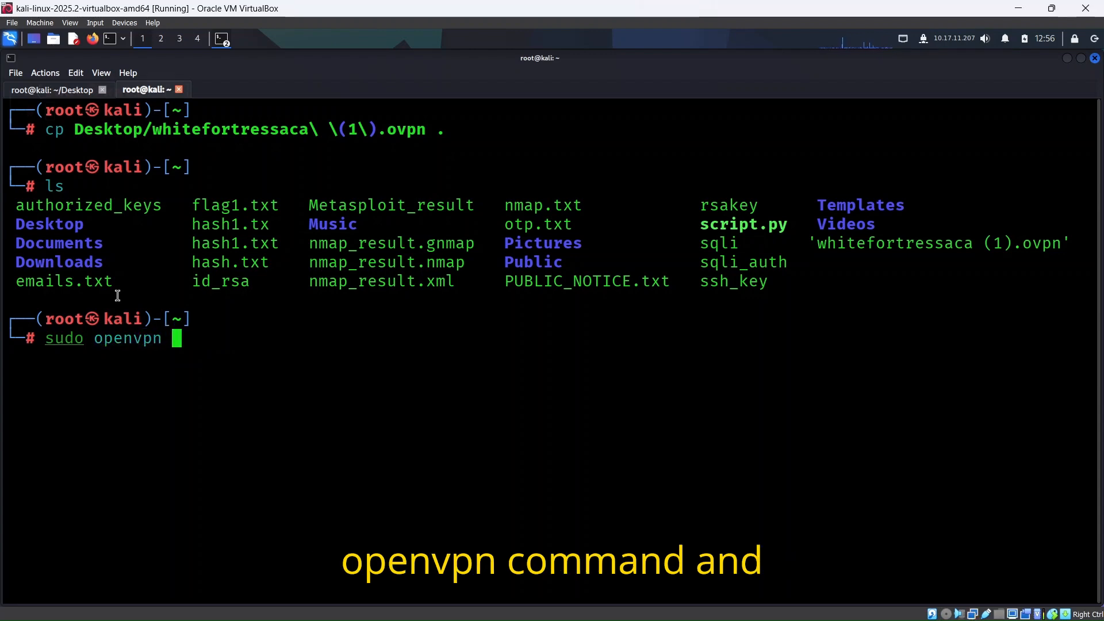
key("Return")
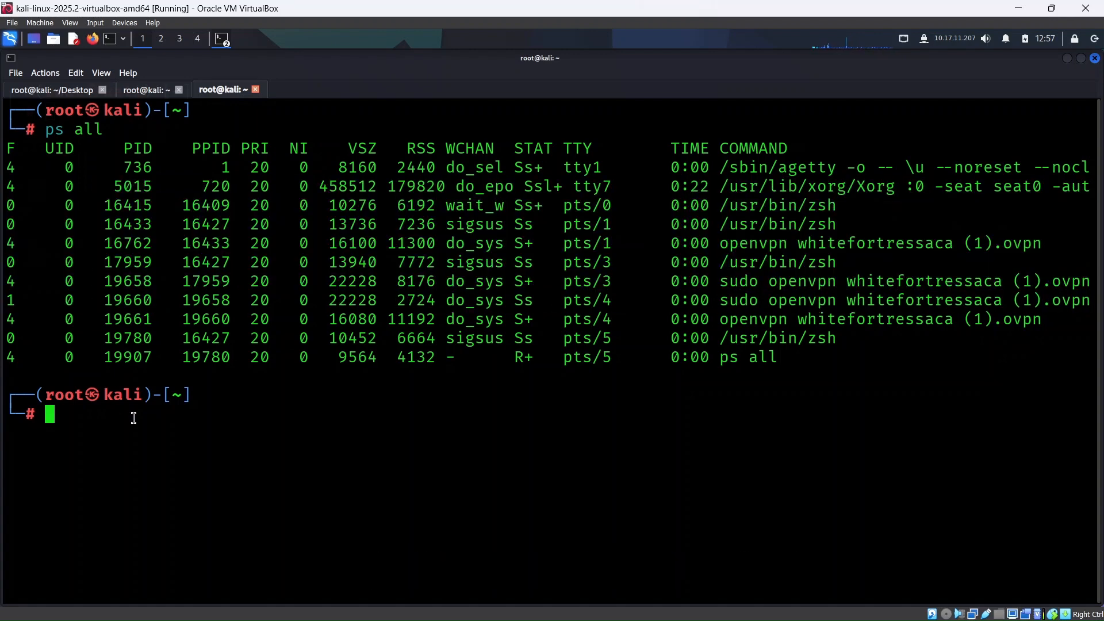
Run killall openvpn, then ifconfig to confirm only eth0 and lo remain
type("killal")
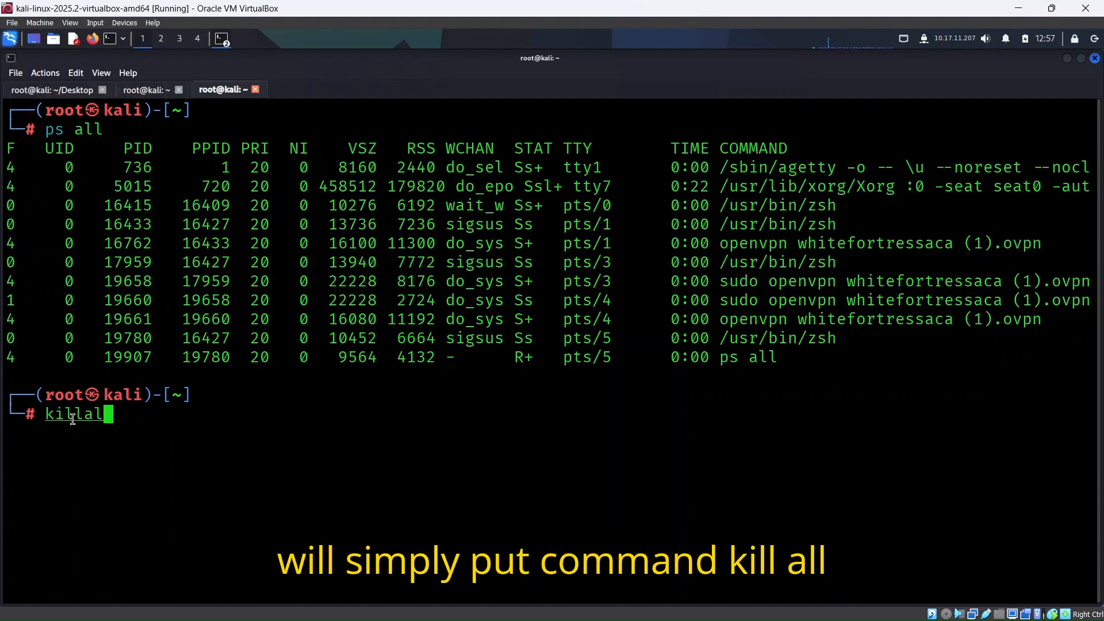
type("l openvpn")
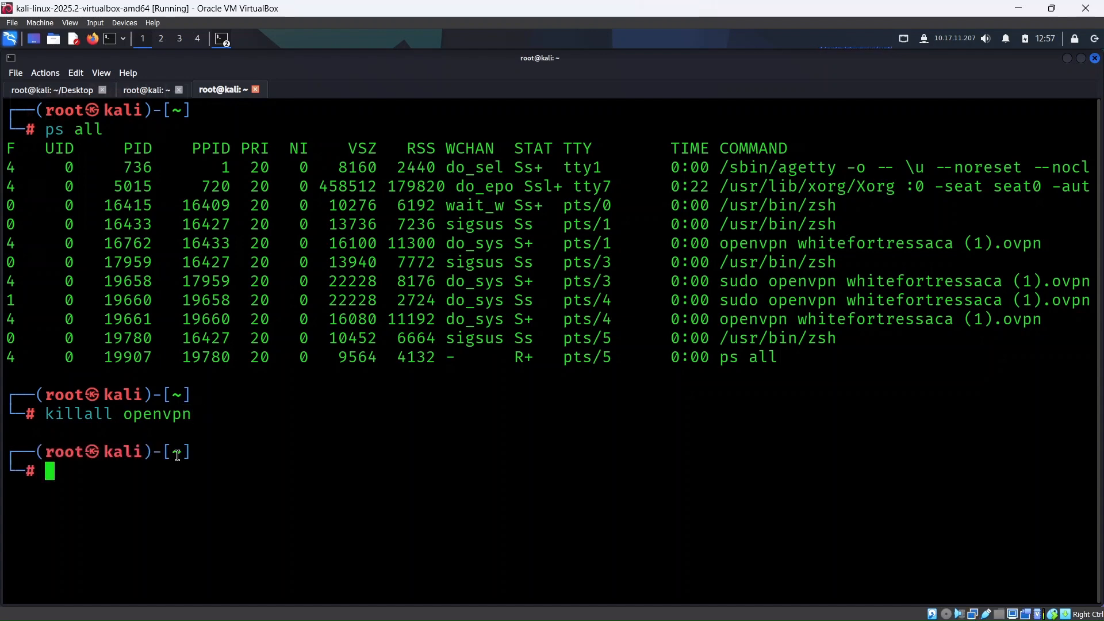
type("ifconfig")
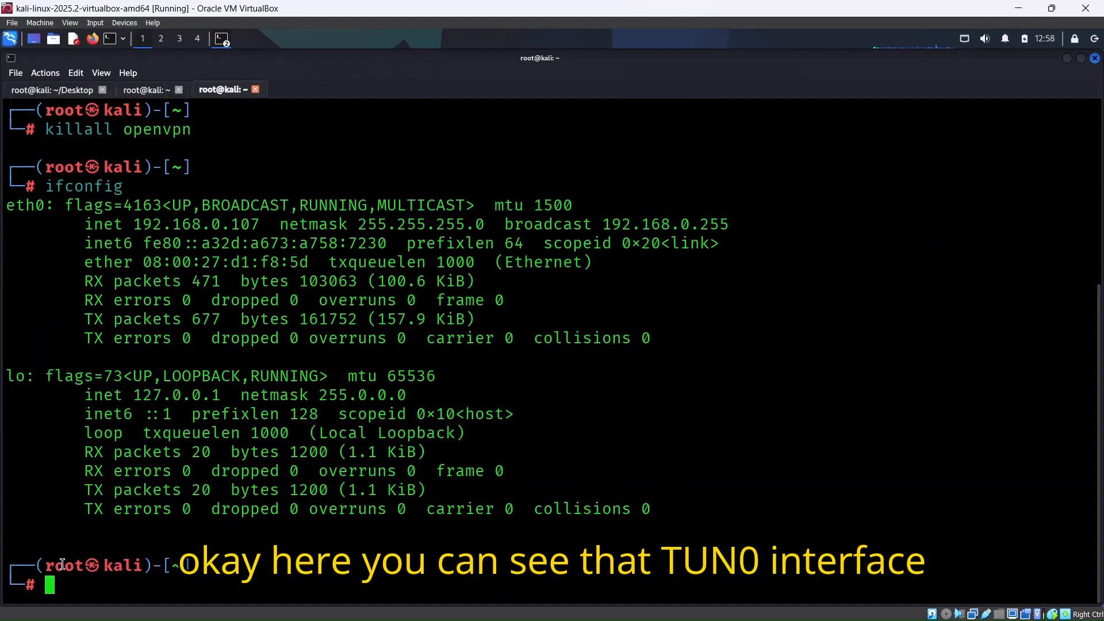
mouse_move(117, 536)
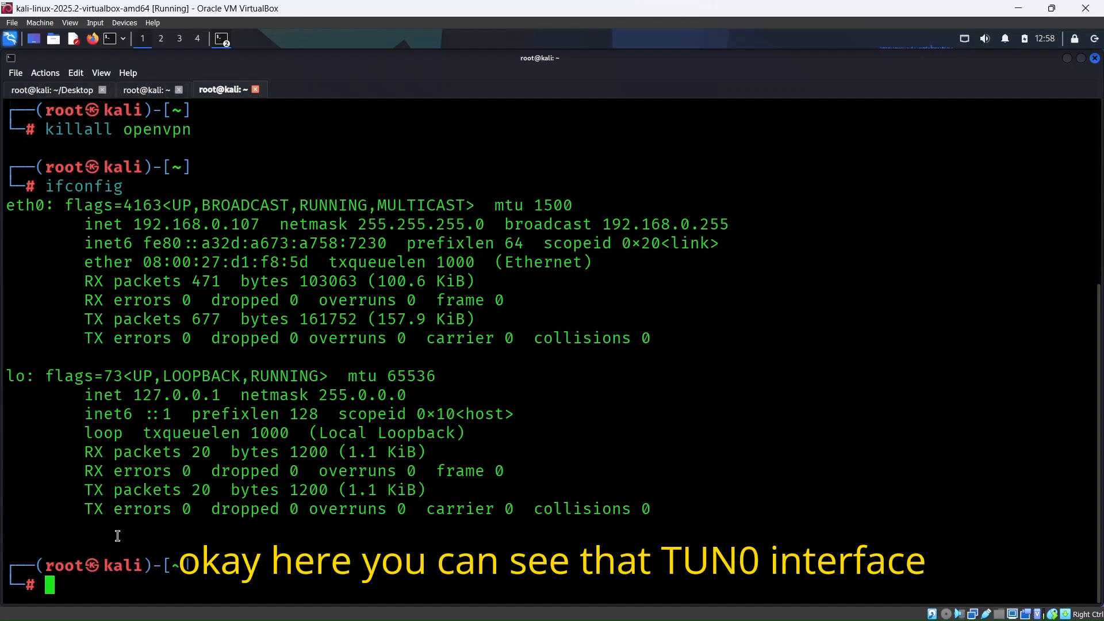